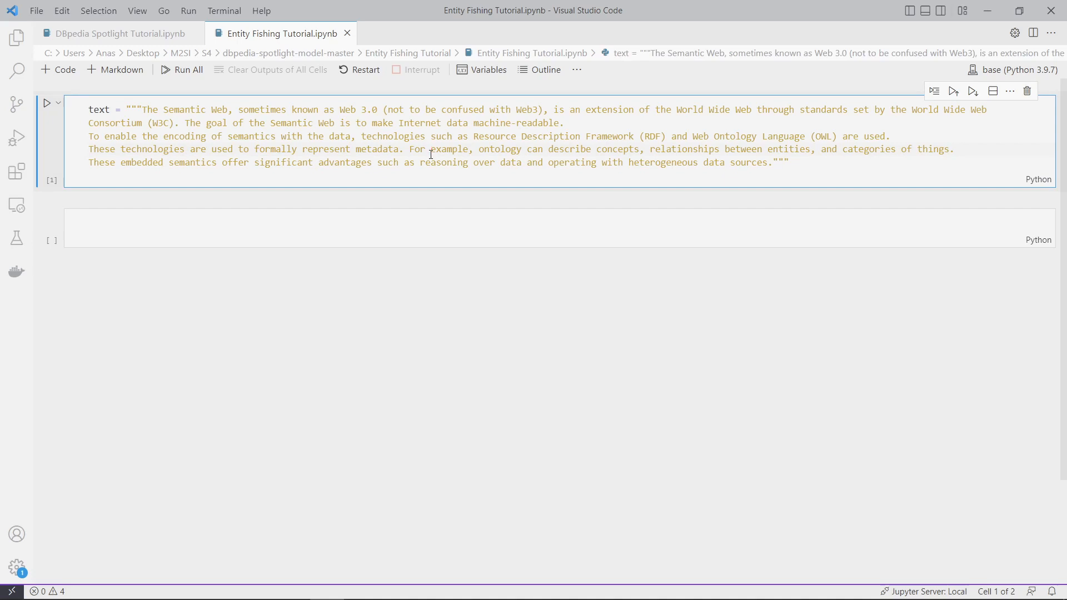
# - Bring up the DBpedia Spotlight Tutorial.ipynb notebook to review its annotation code
pyautogui.click(115, 34)
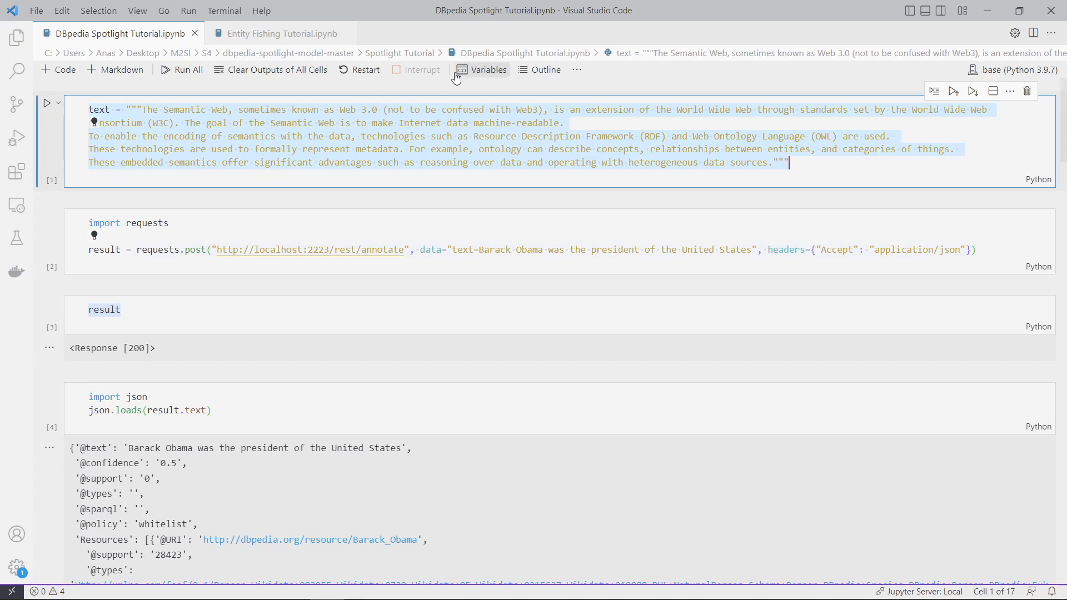
pyautogui.click(434, 136)
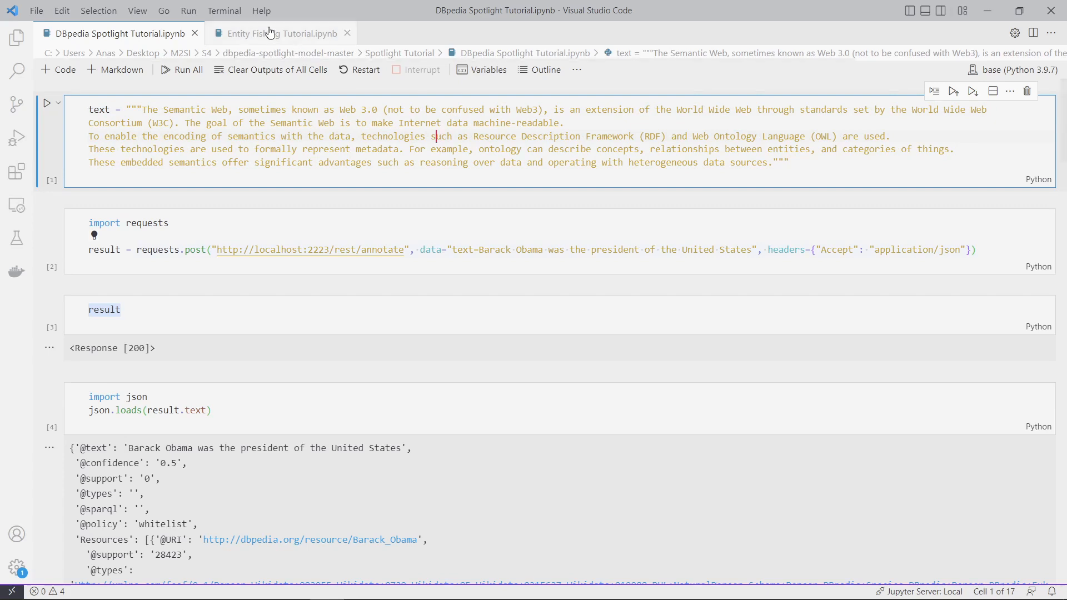
# - Return to Entity Fishing Tutorial.ipynb with the empty second code cell ready for input
pyautogui.click(276, 33)
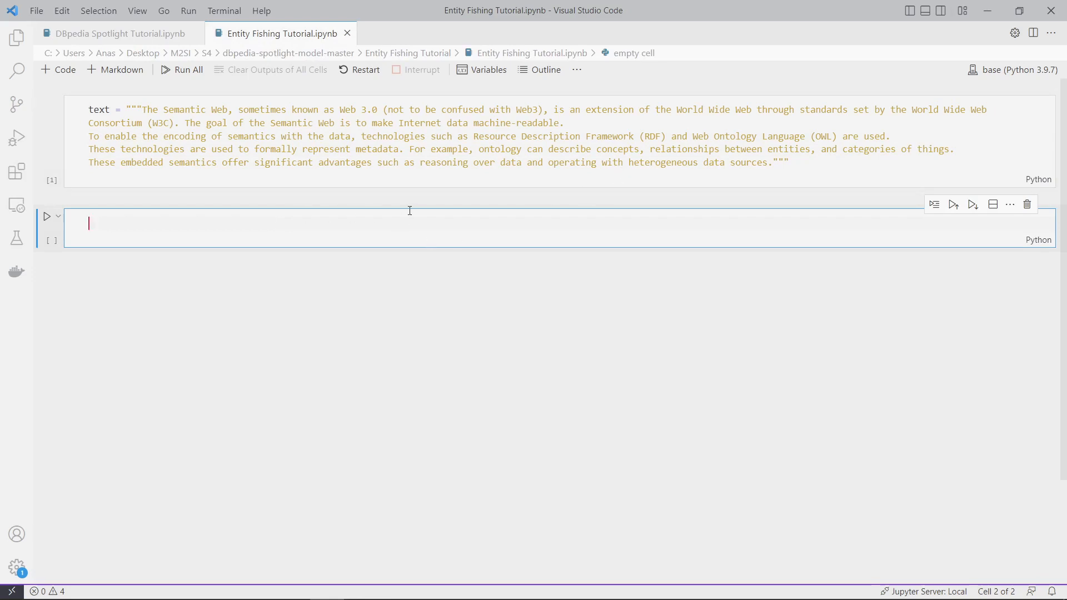
pyautogui.moveTo(455, 216)
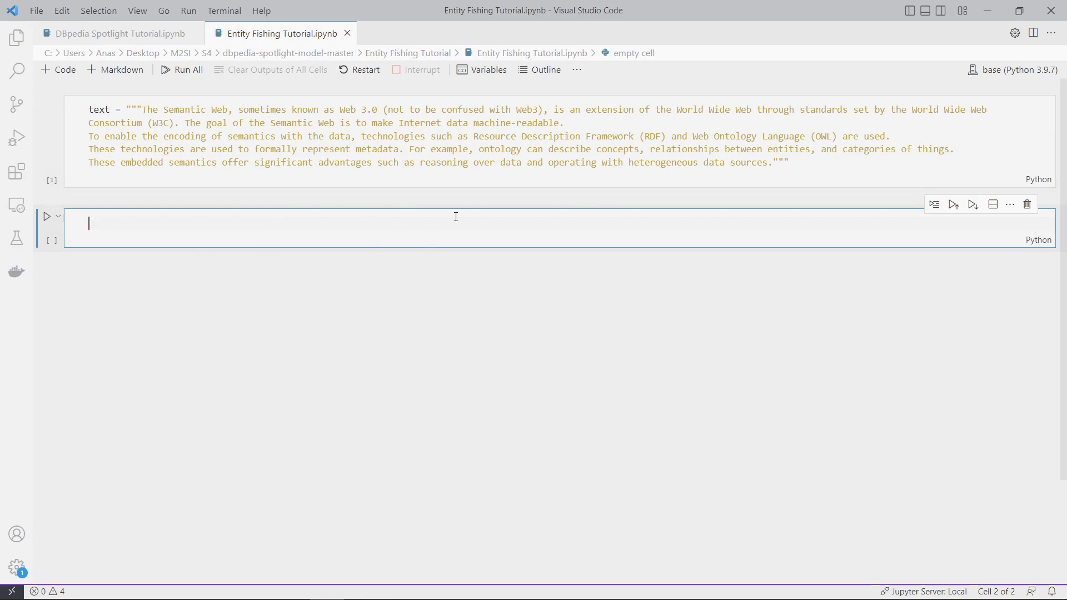